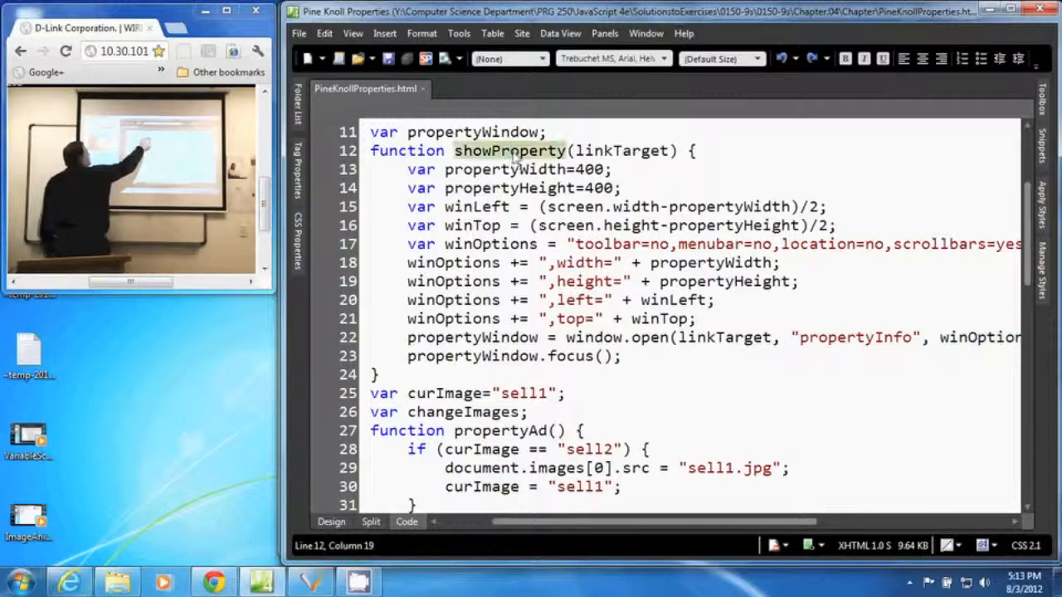
# Step: Select and adjust content near the top of the Pine Knoll Properties page
pyautogui.doubleClick(509, 150)
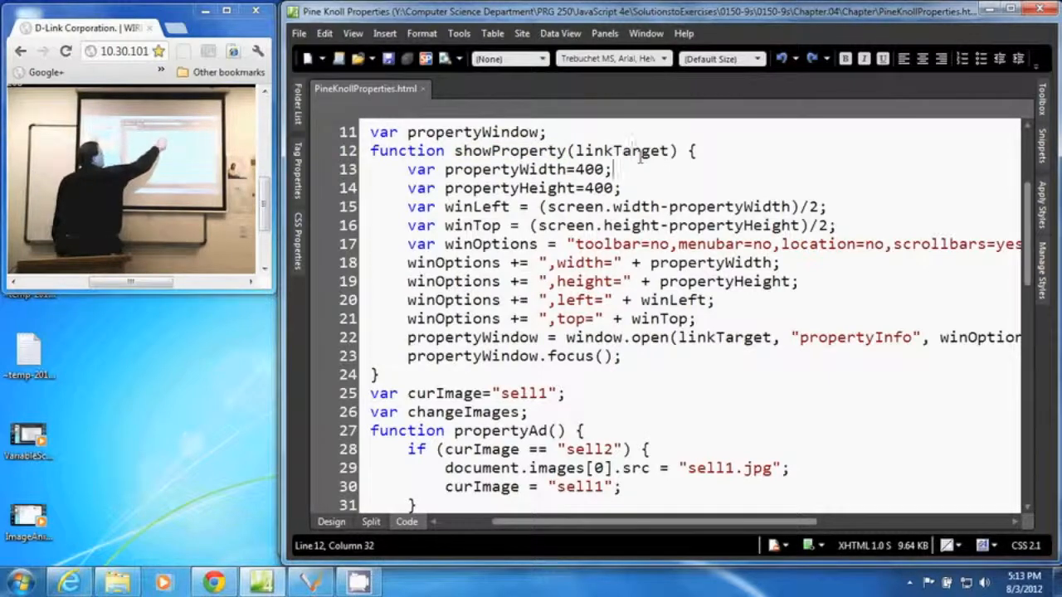
pyautogui.doubleClick(624, 149)
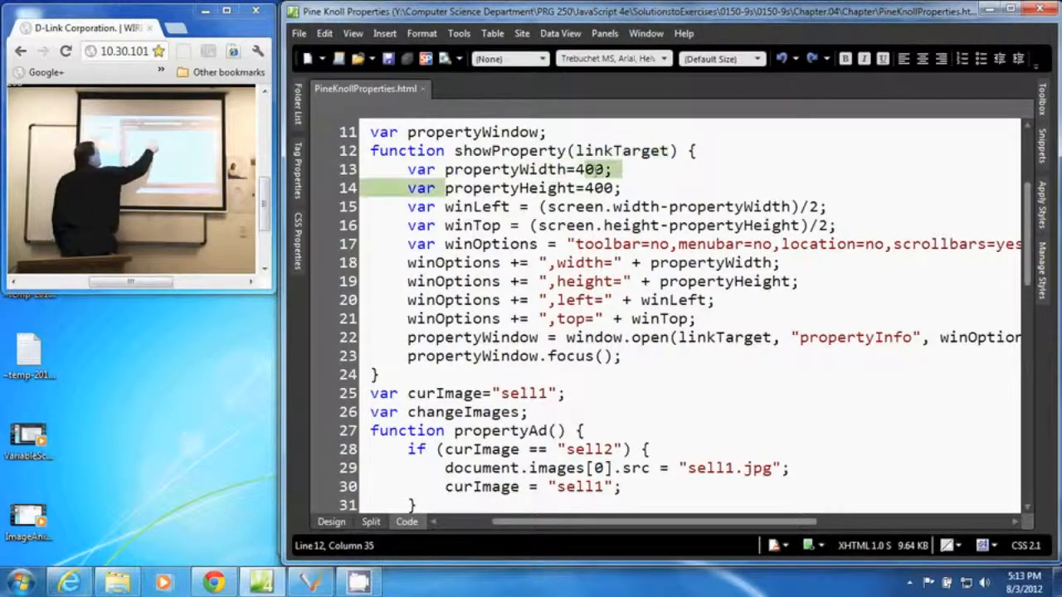
pyautogui.click(446, 170)
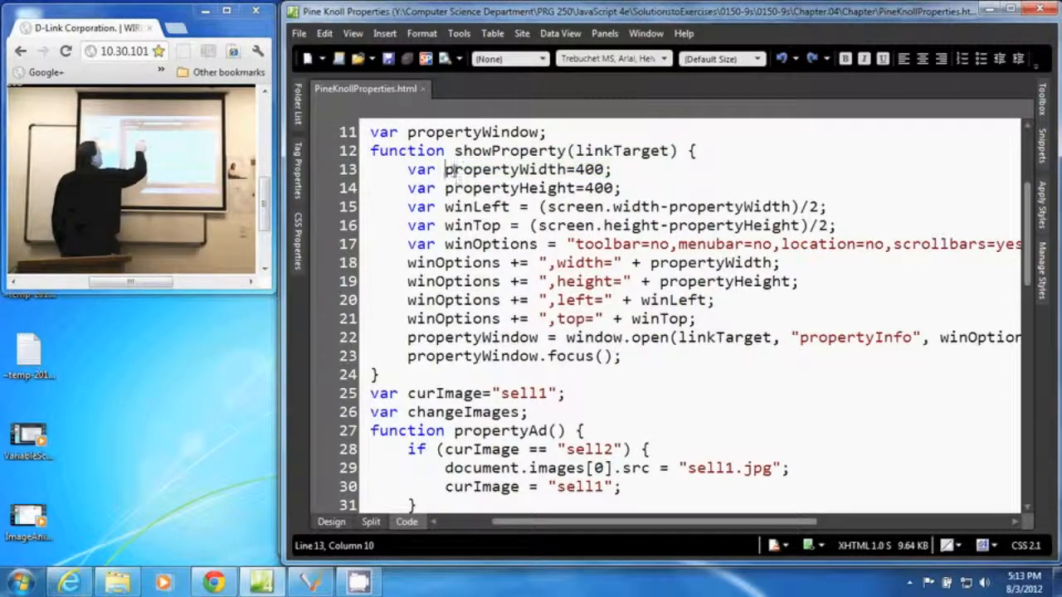
pyautogui.moveTo(444, 170); pyautogui.dragTo(614, 169)
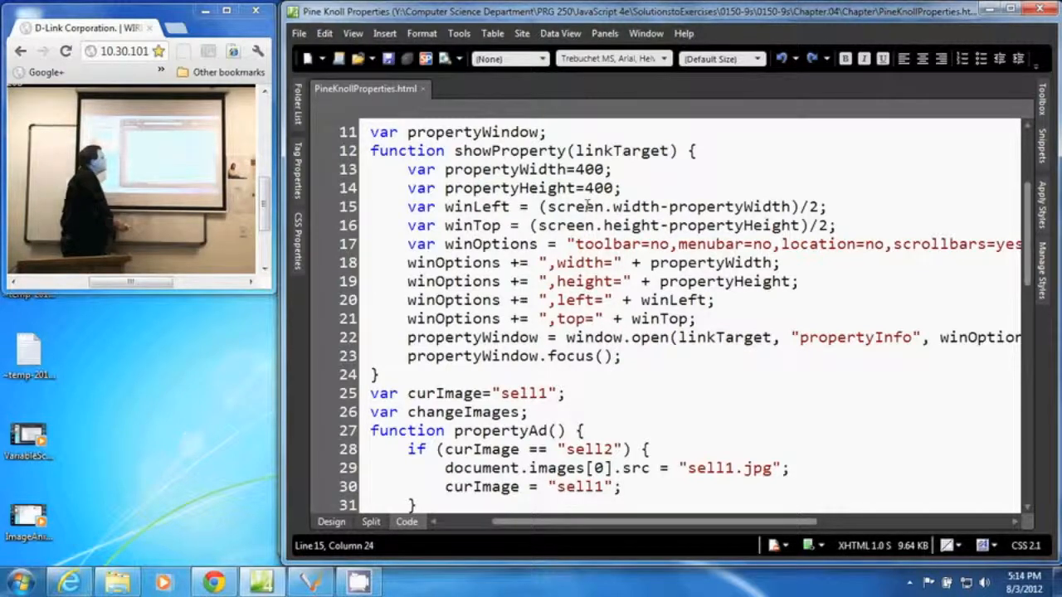
pyautogui.moveTo(607, 206); pyautogui.dragTo(712, 206)
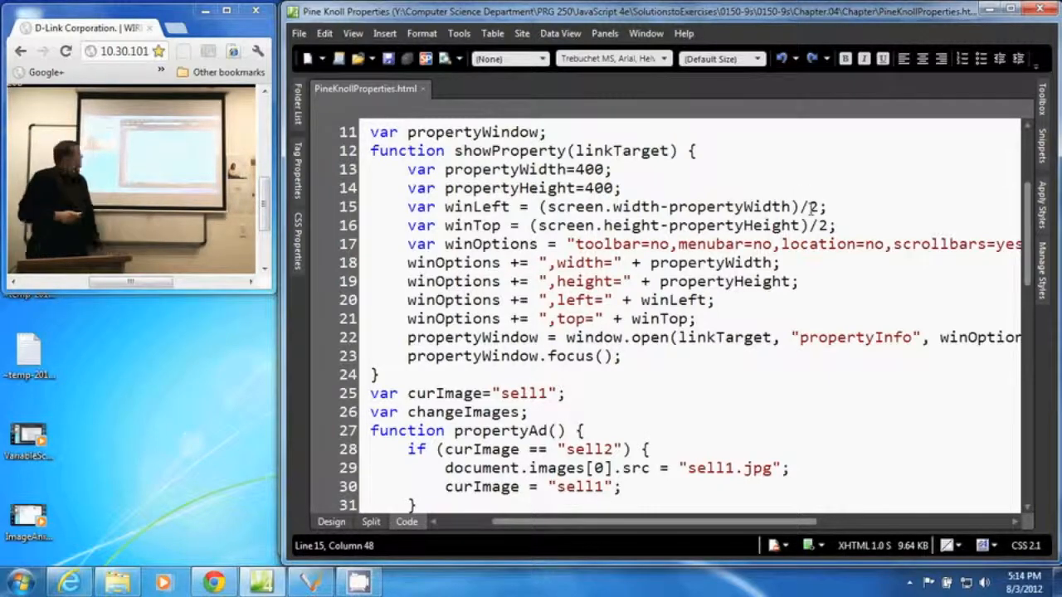
pyautogui.click(473, 225)
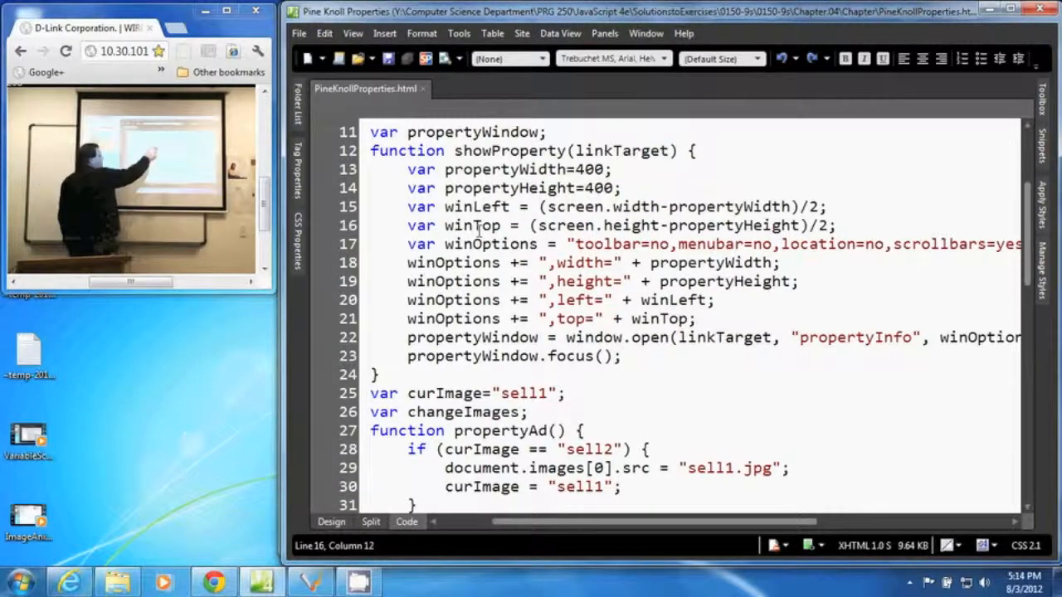
pyautogui.click(628, 226)
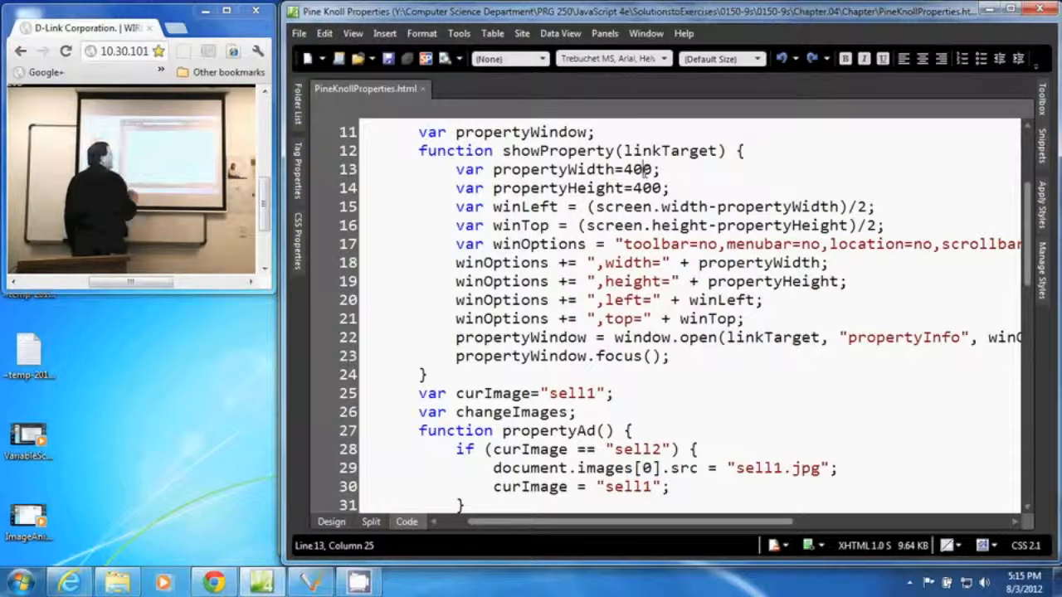
pyautogui.click(738, 282)
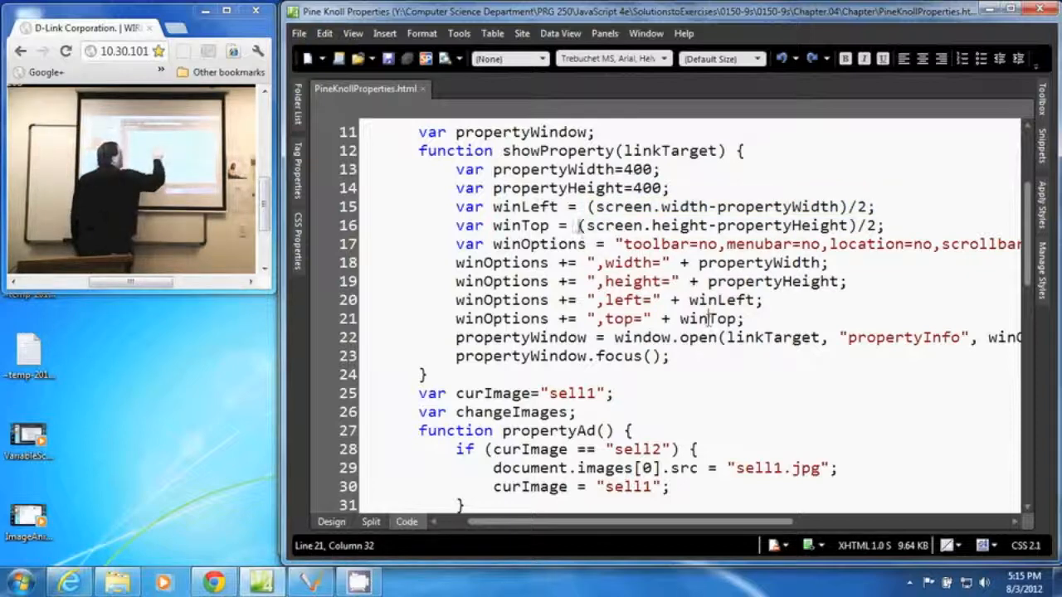
pyautogui.moveTo(581, 226); pyautogui.dragTo(877, 226)
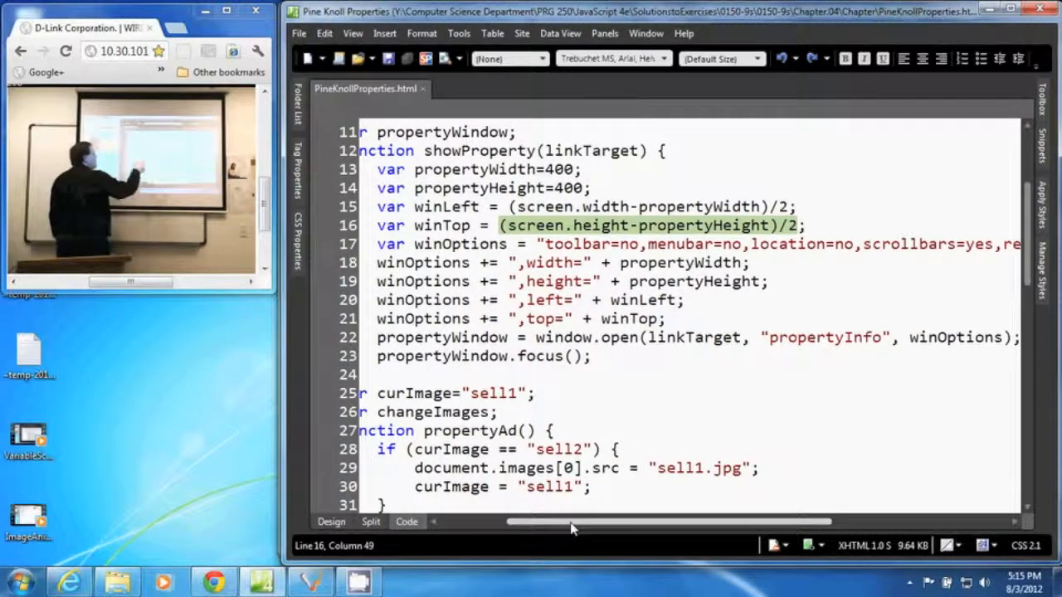
pyautogui.click(567, 337)
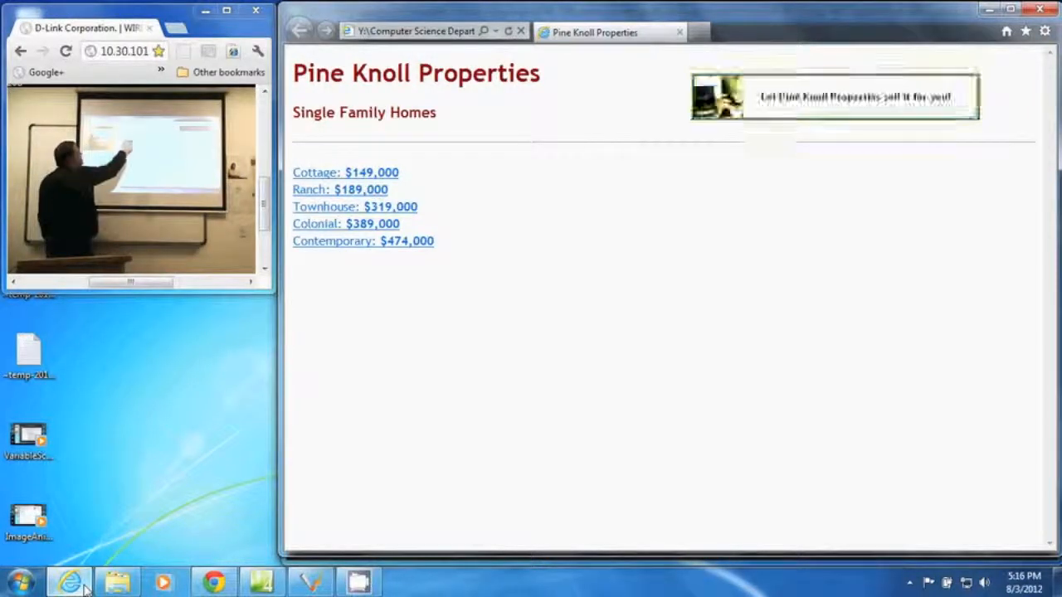
# Step: Follow the Cottage: $149,000 link so its photo and details appear in a popup window
pyautogui.click(315, 171)
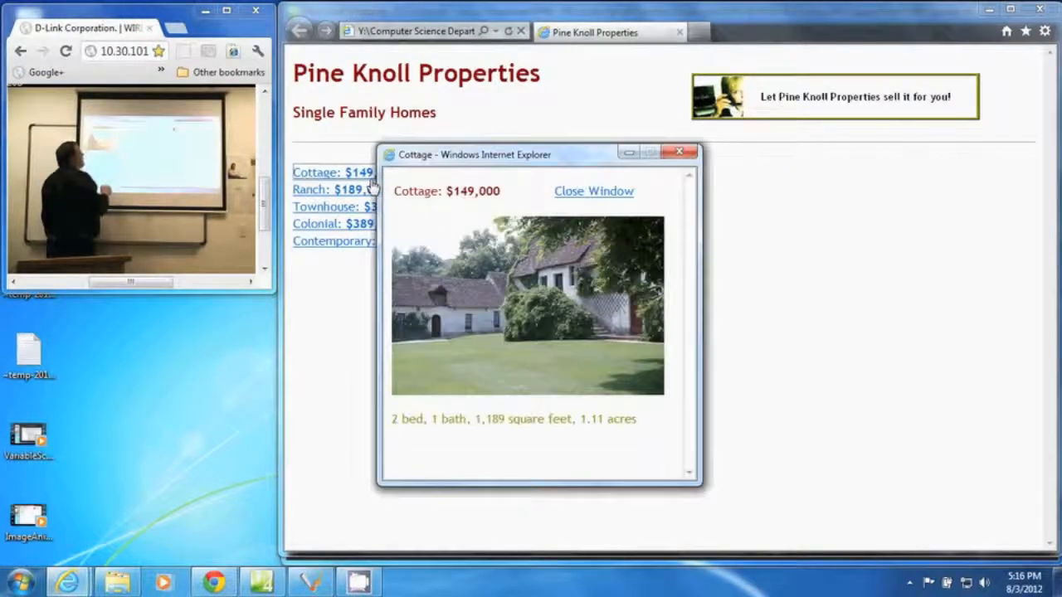